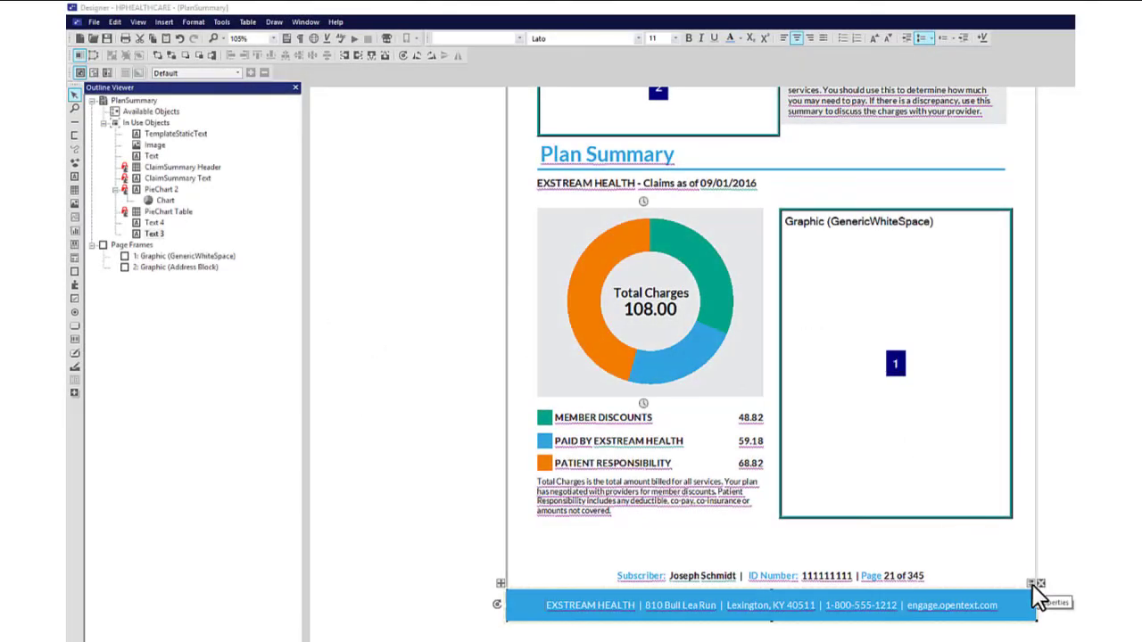
Step: In the text object's Accessibility settings, set Read options to Do not read text
{"action": "left_click", "coordinate": [1042, 578]}
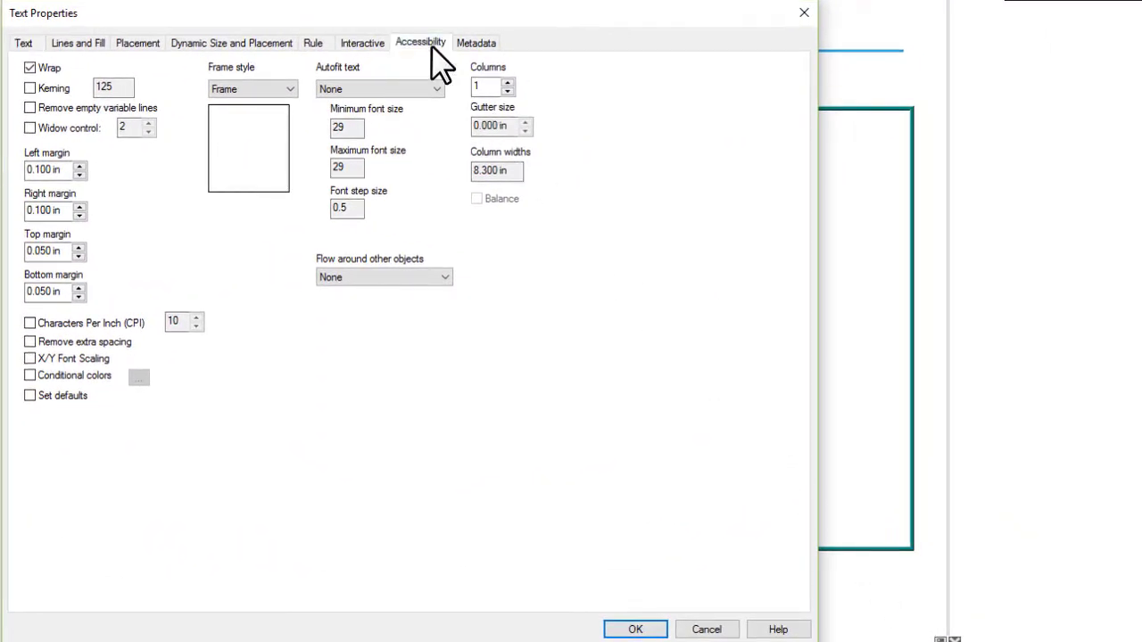
{"action": "left_click", "coordinate": [421, 42]}
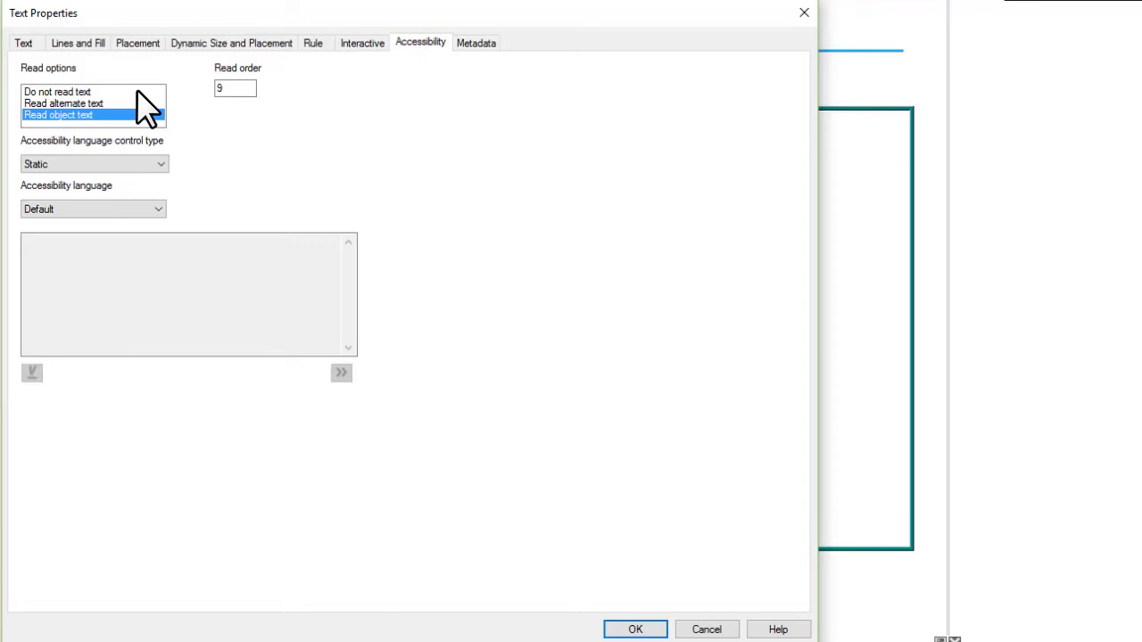
{"action": "left_click", "coordinate": [57, 91]}
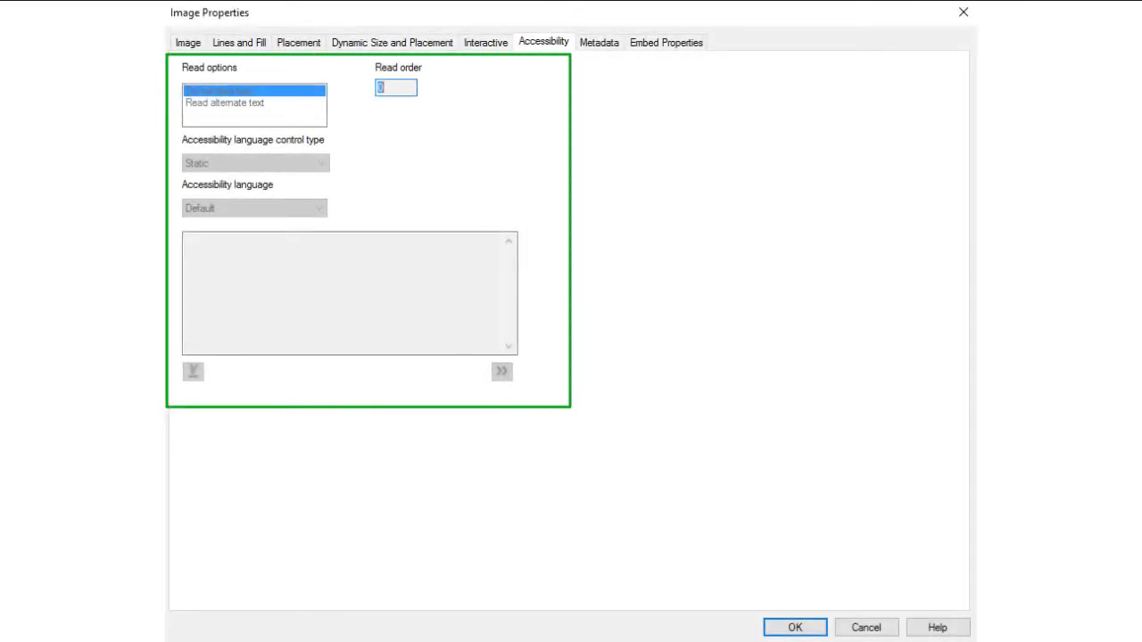
Step: Set the image object's Read options to Do not read text
{"action": "left_click", "coordinate": [250, 89]}
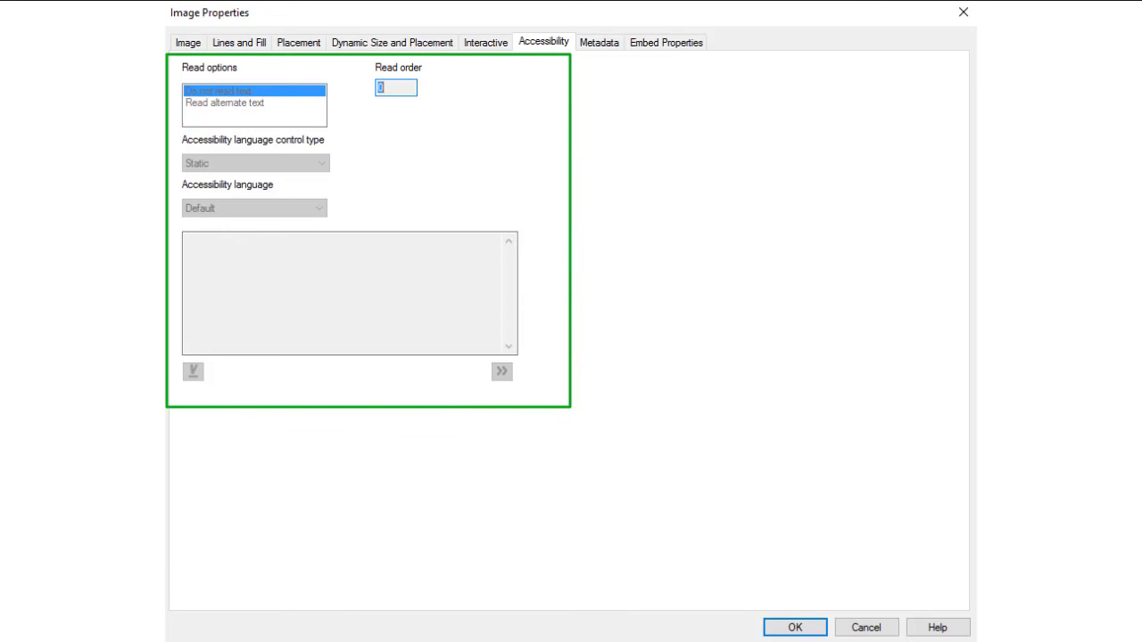